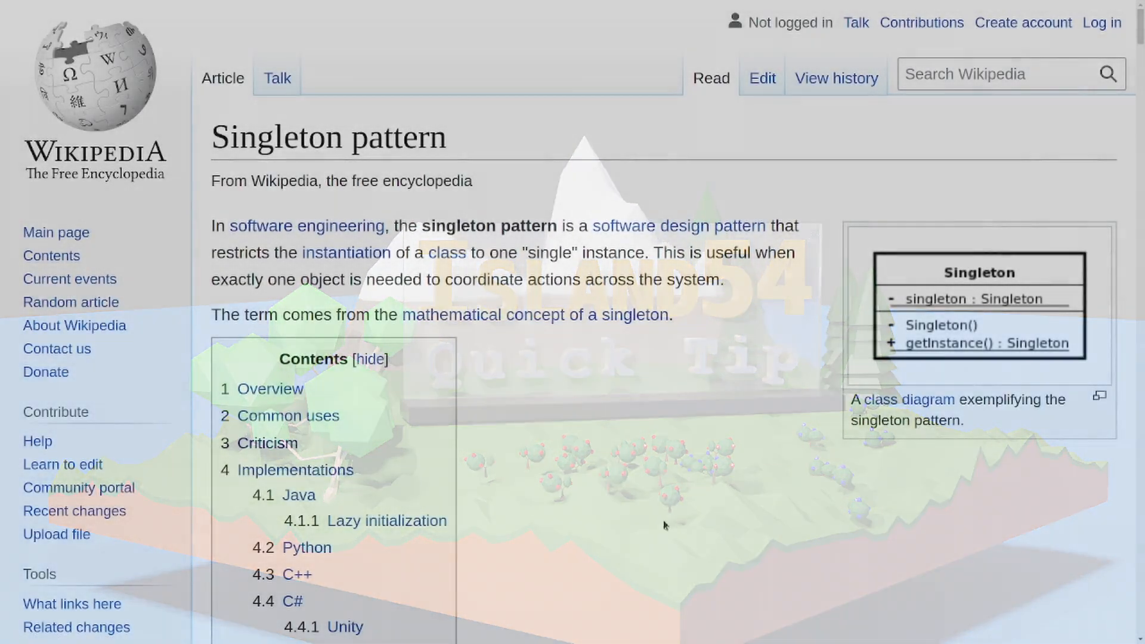
# Declare InventorySystem as deriving from Singleton<InventorySystem> using the completion suggestion
pyautogui.scroll(-3)
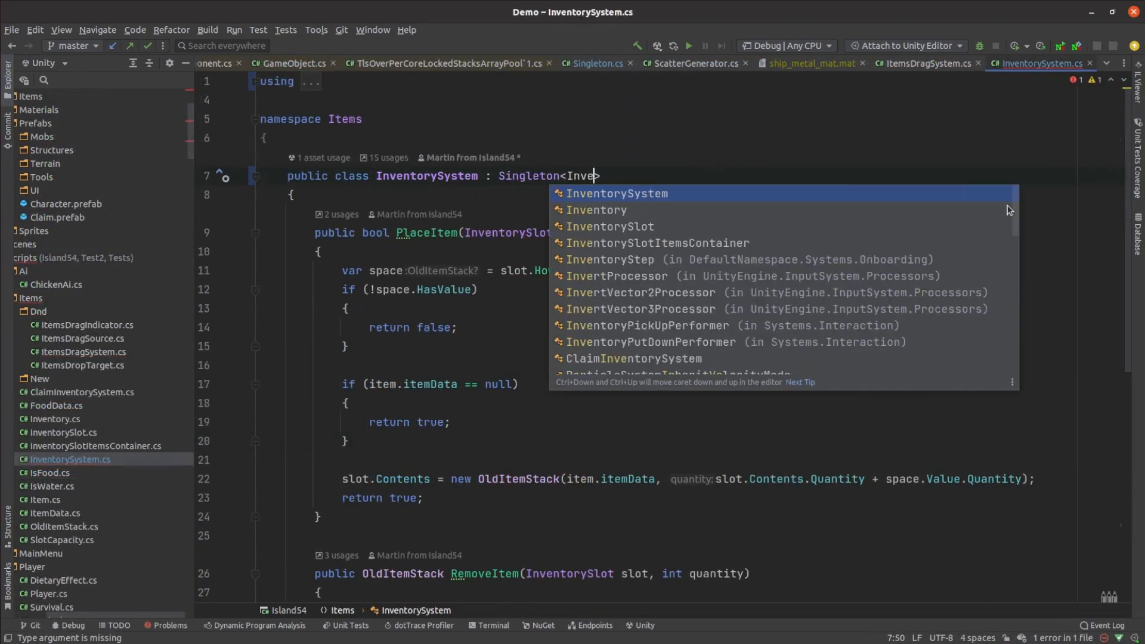
pyautogui.click(917, 63)
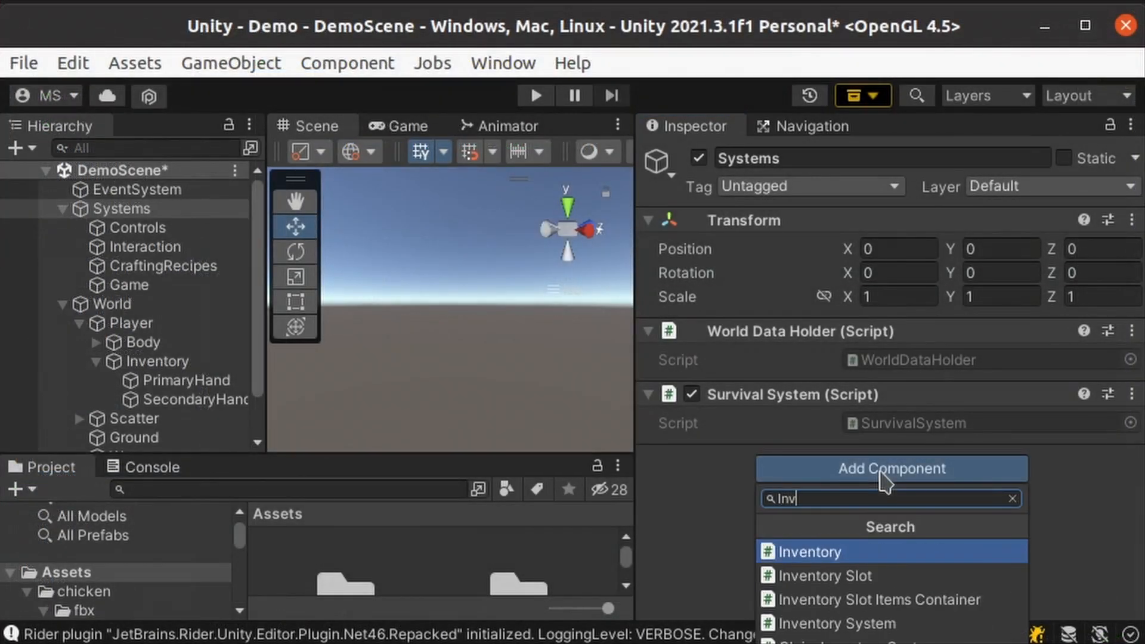
# Search the Add Component menu for 'Invent' and attach Inventory System to the Systems object
pyautogui.write('ent')
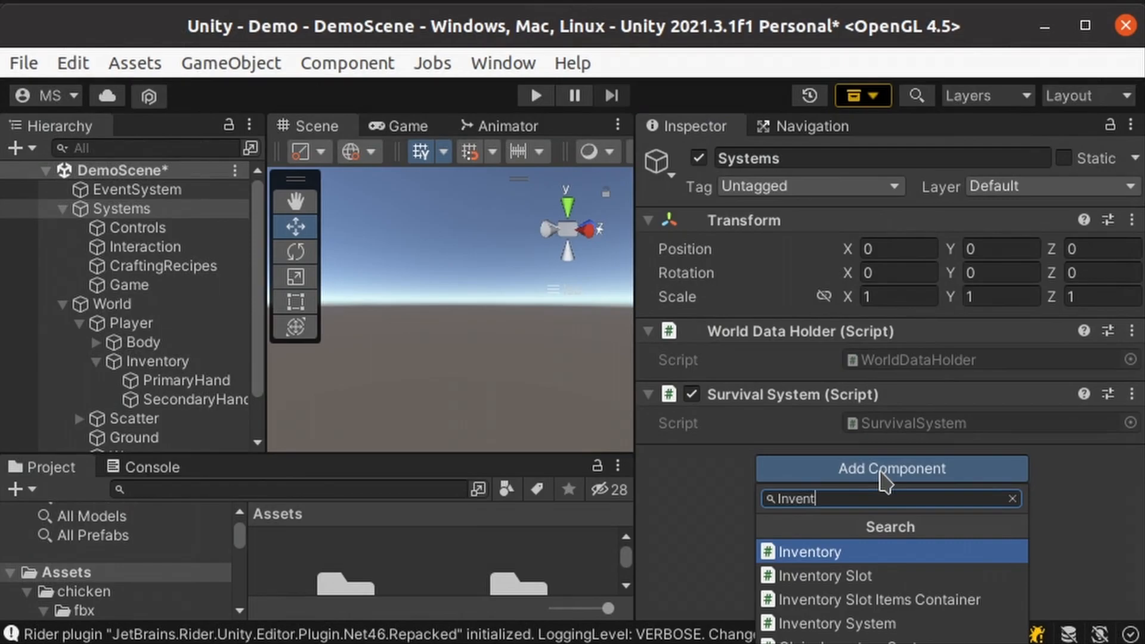
pyautogui.click(829, 622)
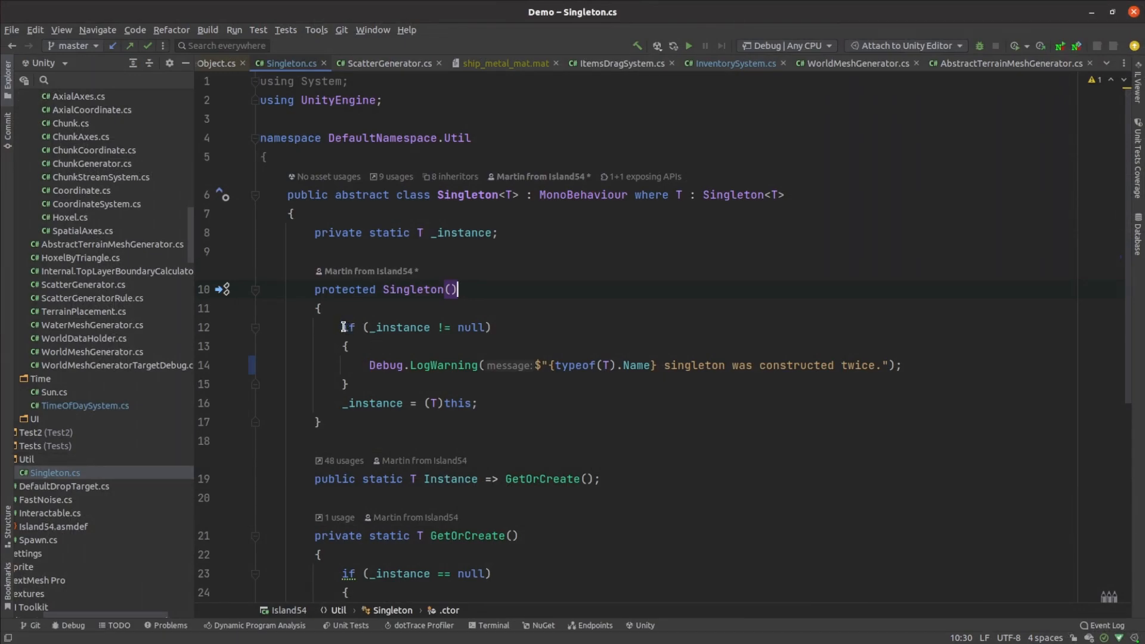
# Select the if (_instance != null) duplicate-construction warning block in the Singleton constructor
pyautogui.moveTo(341, 326); pyautogui.dragTo(363, 385)
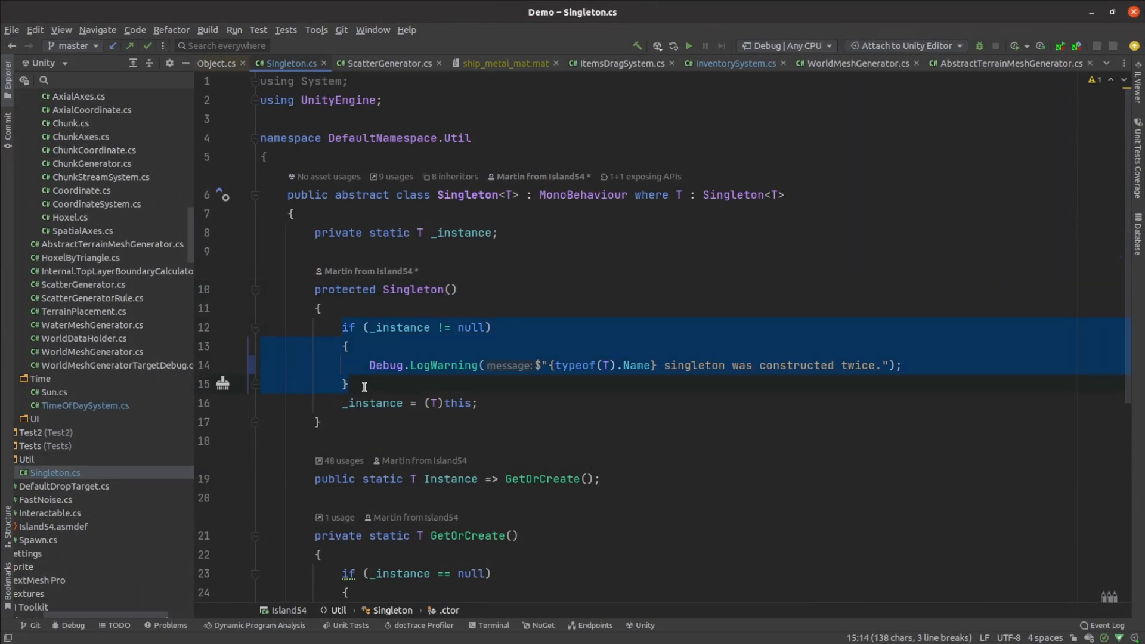